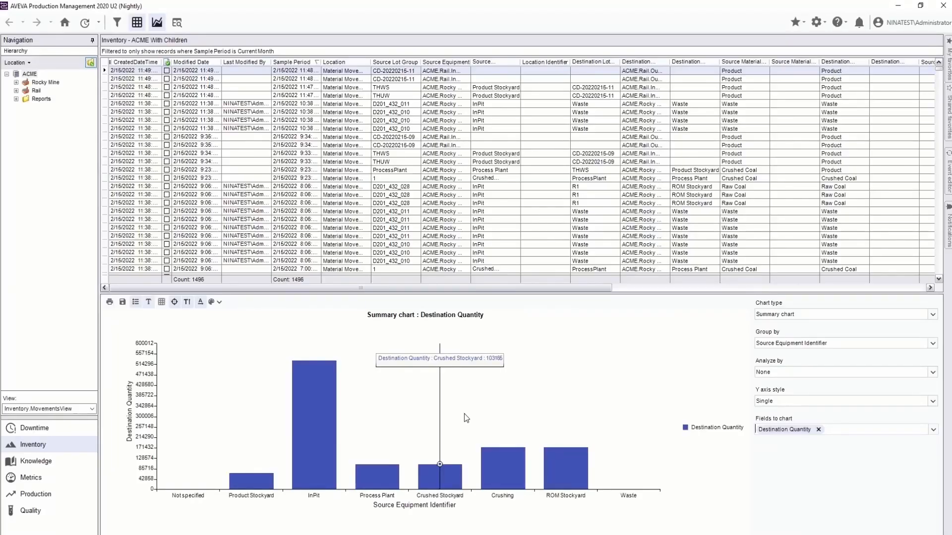
{"action": "mouse_move", "coordinate": [501, 447]}
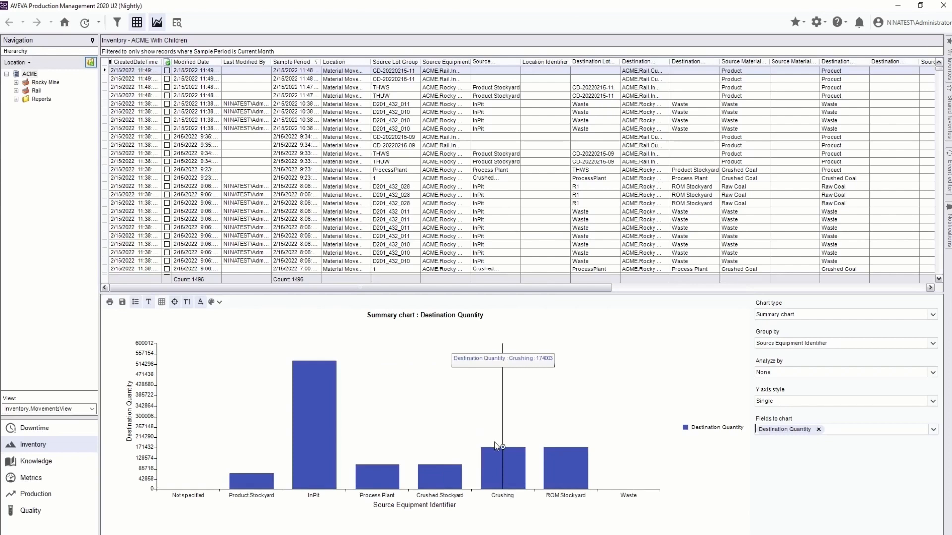
{"action": "mouse_move", "coordinate": [925, 404]}
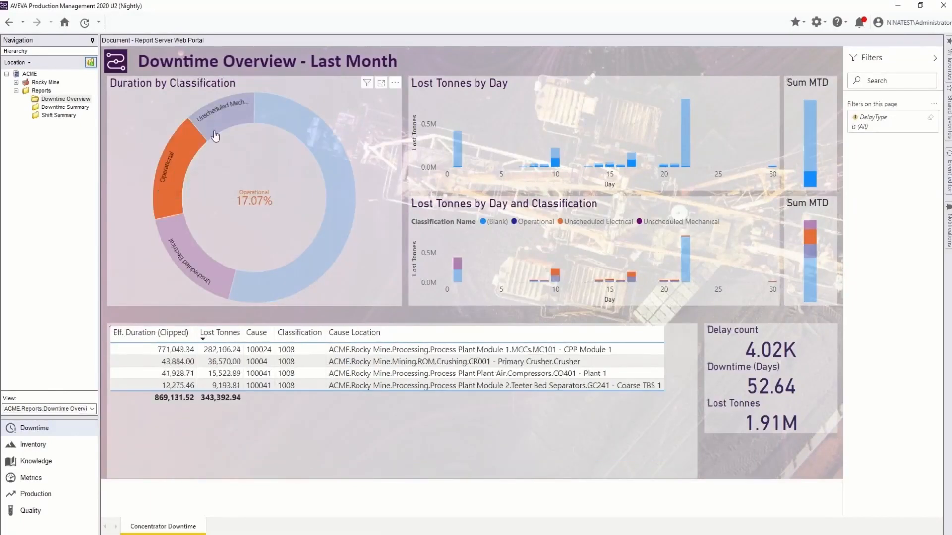
Filter the Downtime Overview report to the Unscheduled Mechanical classification slice.
{"action": "left_click", "coordinate": [217, 117]}
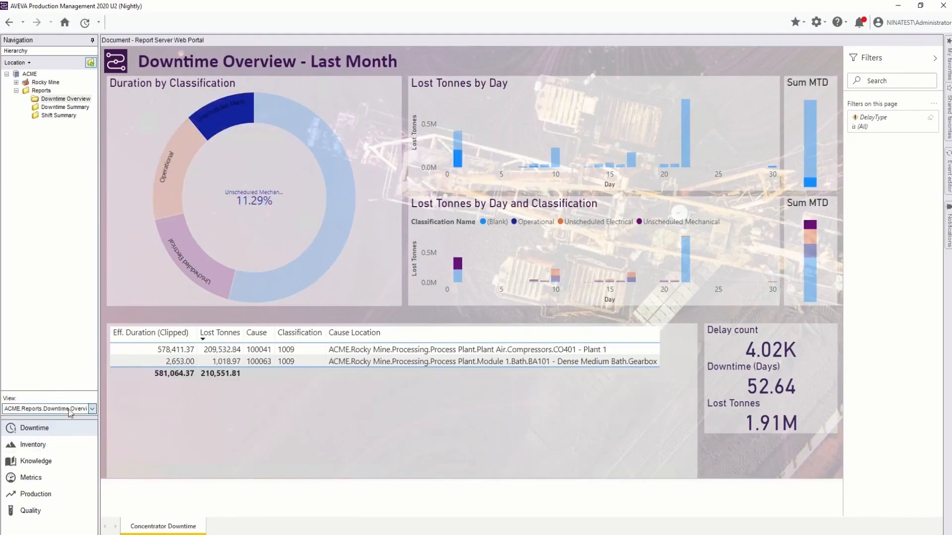
{"action": "left_click", "coordinate": [34, 428]}
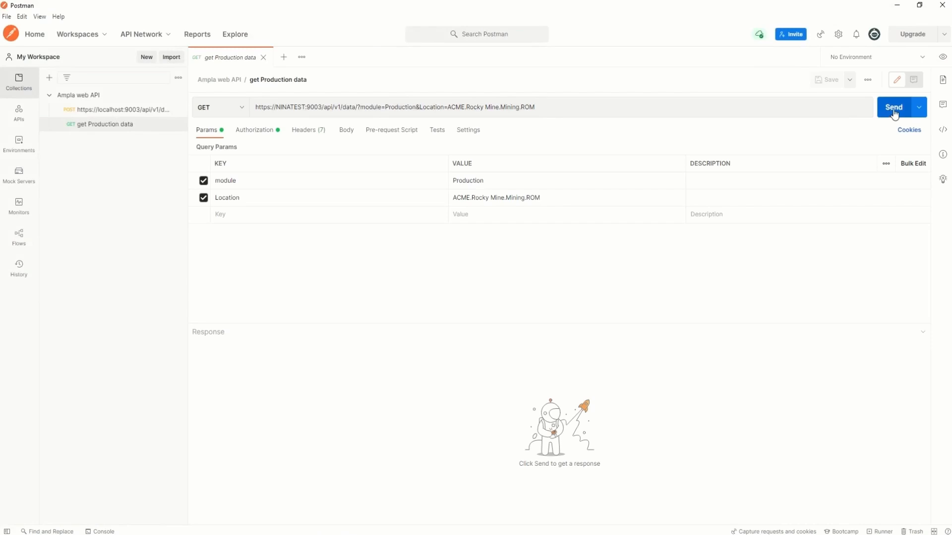
Send the GET Production data request for ROM and review the beautified JSON response.
{"action": "left_click", "coordinate": [894, 107]}
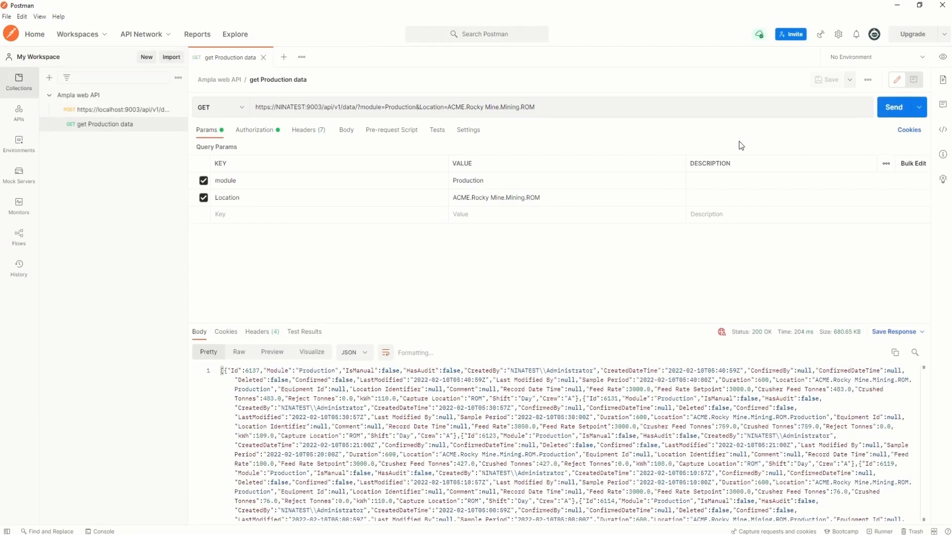
{"action": "left_click", "coordinate": [385, 353]}
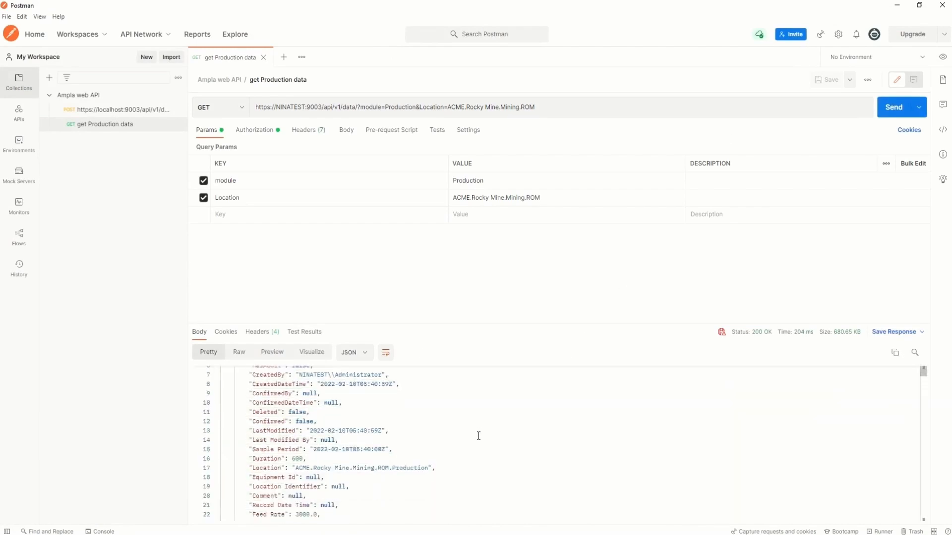
{"action": "scroll", "scroll_direction": "down", "scroll_amount": 3}
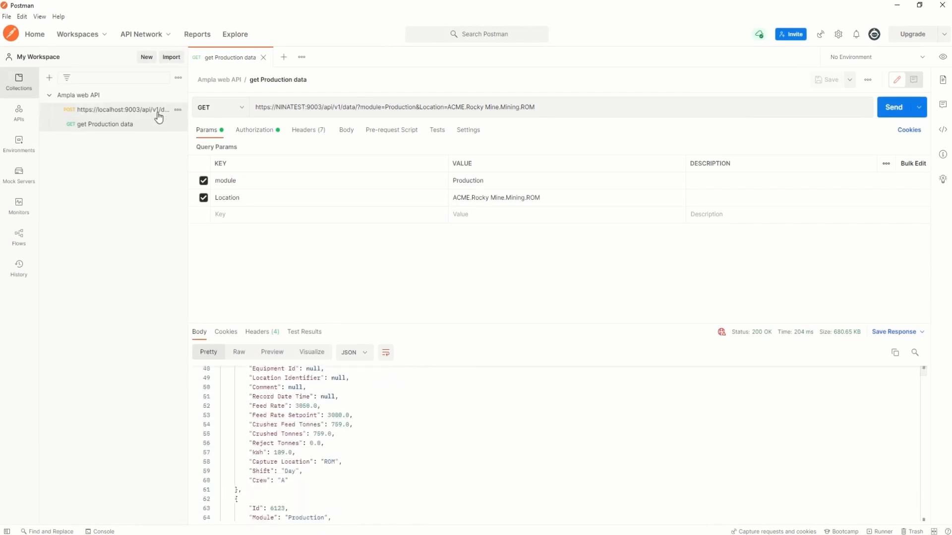
Switch to the saved POST request to the data endpoint and send it.
{"action": "left_click", "coordinate": [114, 109]}
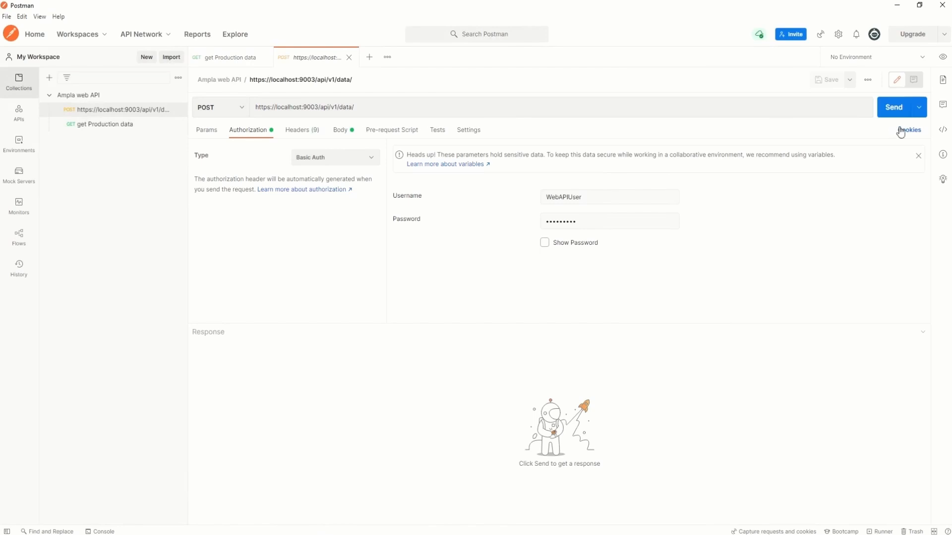
{"action": "left_click", "coordinate": [894, 107]}
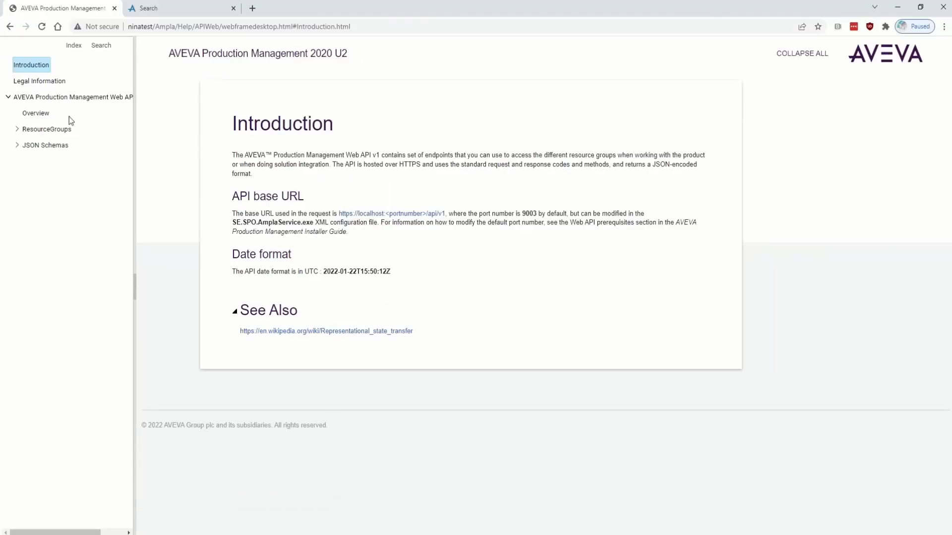
From the All Operations overview, view Configuration_GetFieldDisplayNames and its Example section.
{"action": "left_click", "coordinate": [35, 113]}
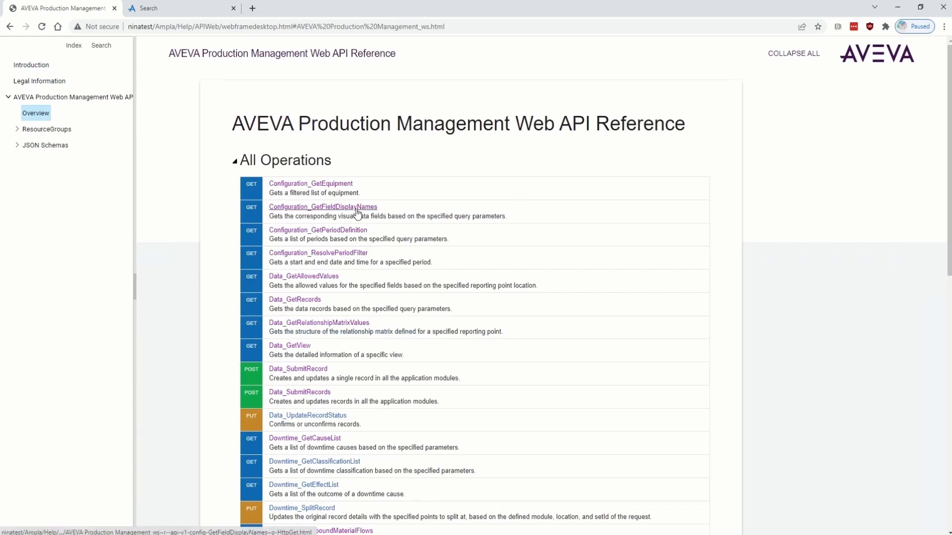
{"action": "left_click", "coordinate": [324, 207]}
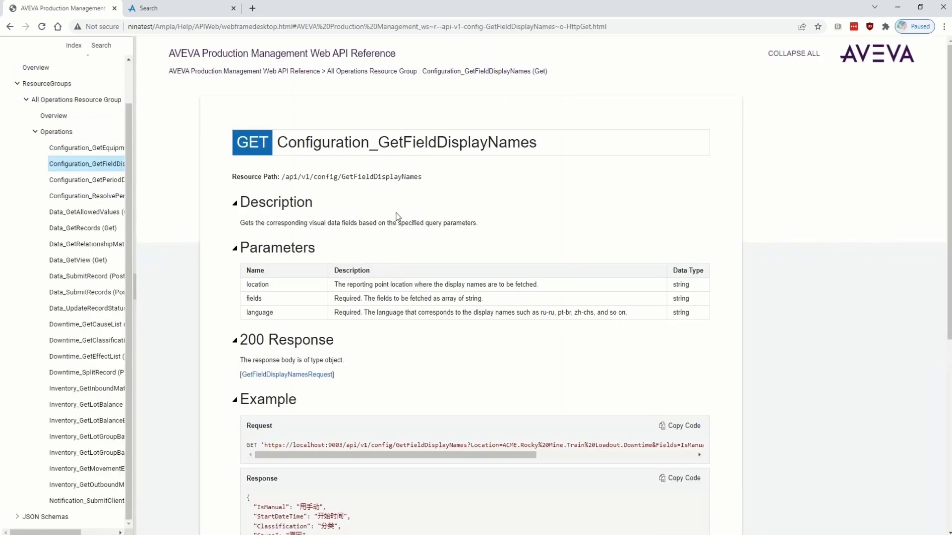
{"action": "scroll", "scroll_direction": "down", "scroll_amount": 3}
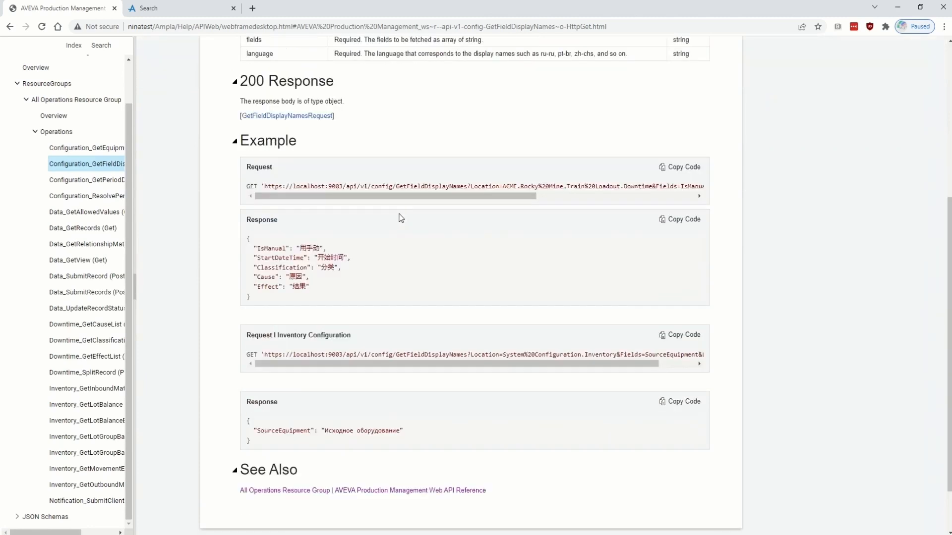
{"action": "scroll", "scroll_direction": "down", "scroll_amount": 3}
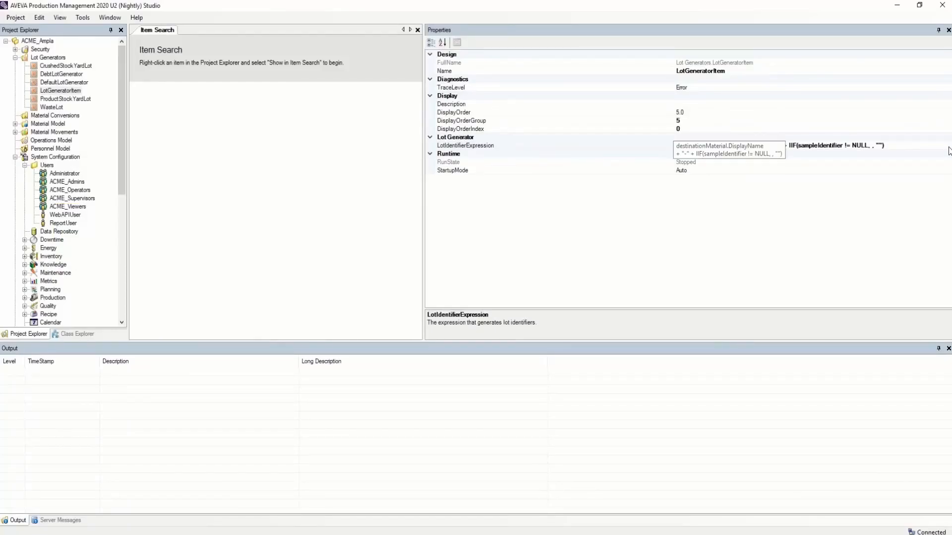
Edit LotIdentifierExpression so the IIF true value is sampleIdentifier, and confirm.
{"action": "left_click", "coordinate": [464, 144]}
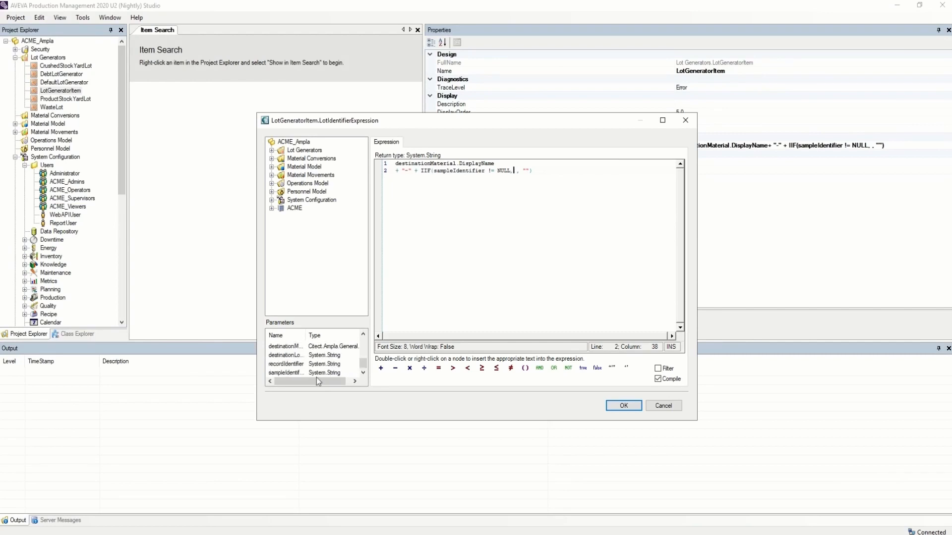
{"action": "type", "text": "sampleIdentifier"}
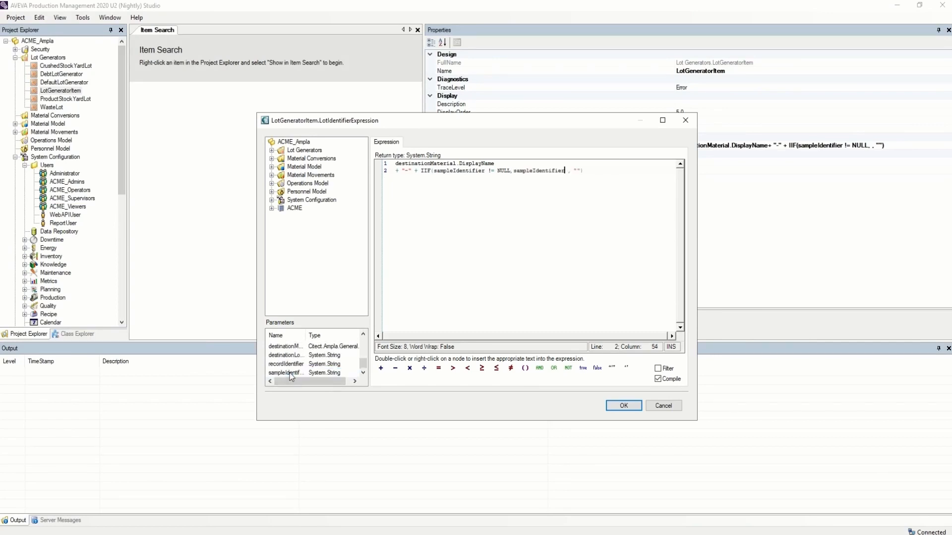
{"action": "left_click", "coordinate": [624, 405]}
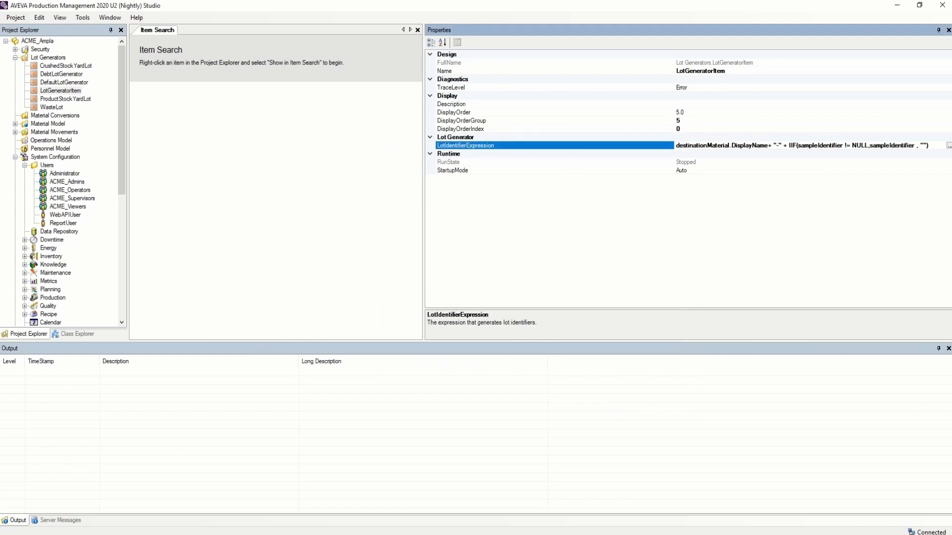